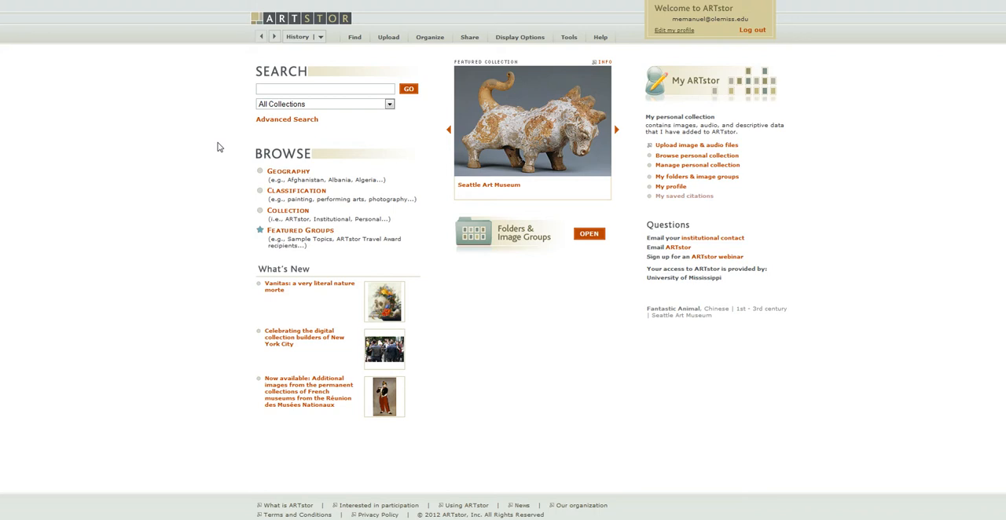
mouse_move(761, 68)
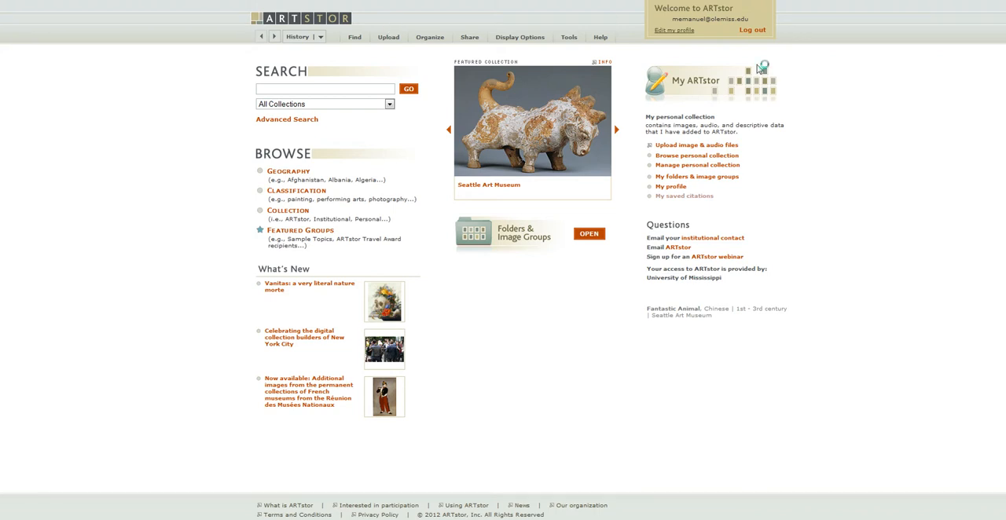
mouse_move(714, 37)
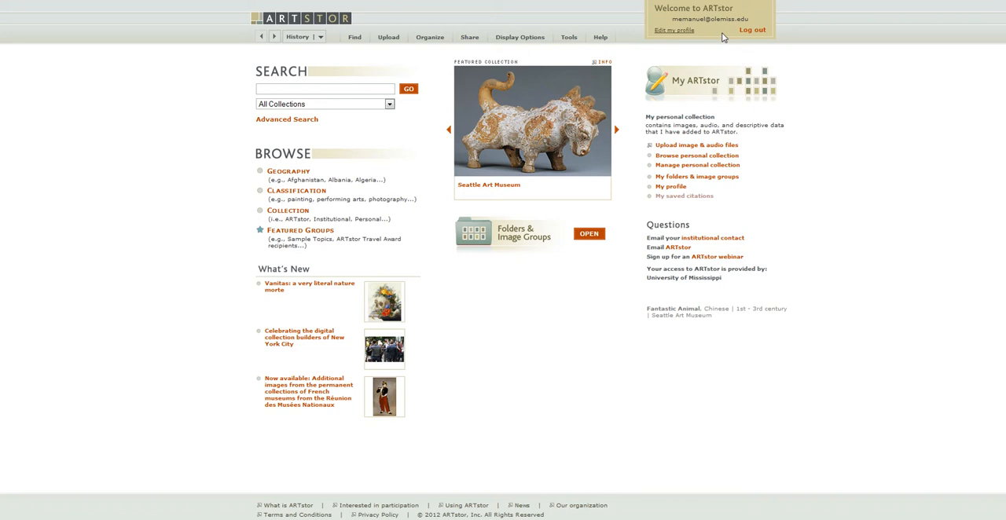
mouse_move(732, 38)
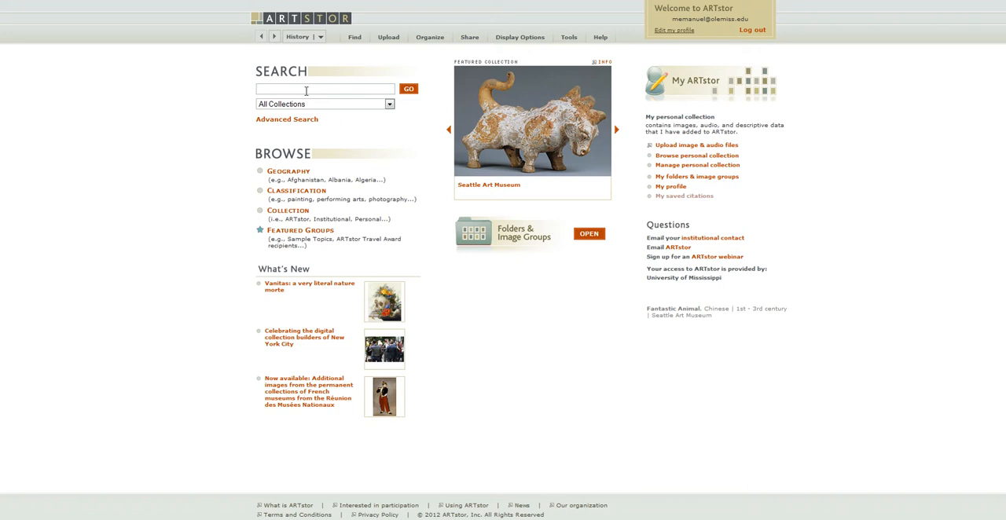
Search all ARTstor collections for 'still life'
type("still life")
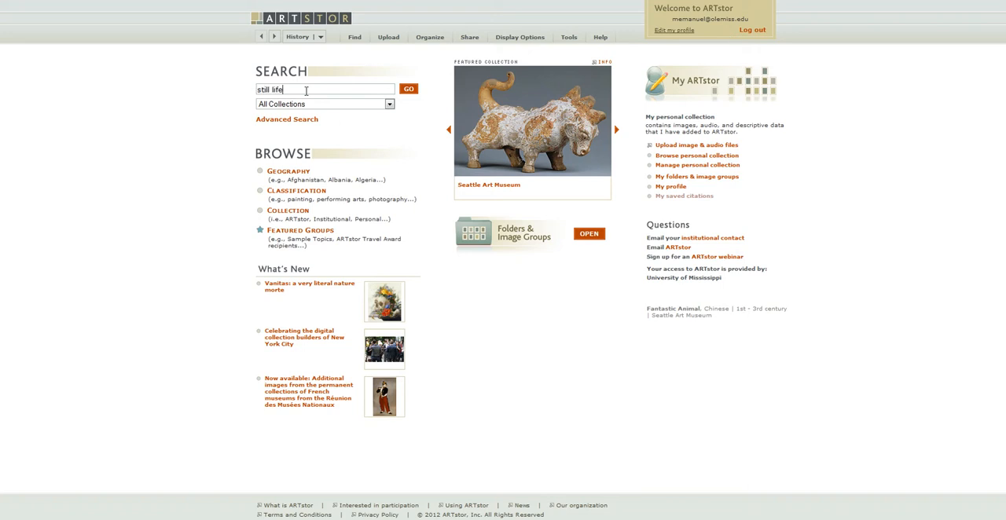
left_click(408, 89)
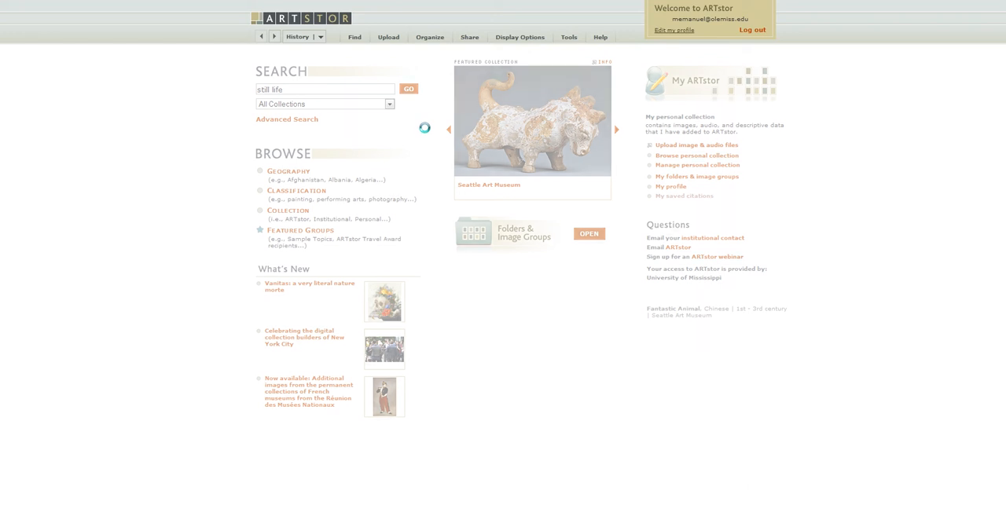
Load the filtered results page showing 1000 'still life' results over 42 pages
left_click(408, 89)
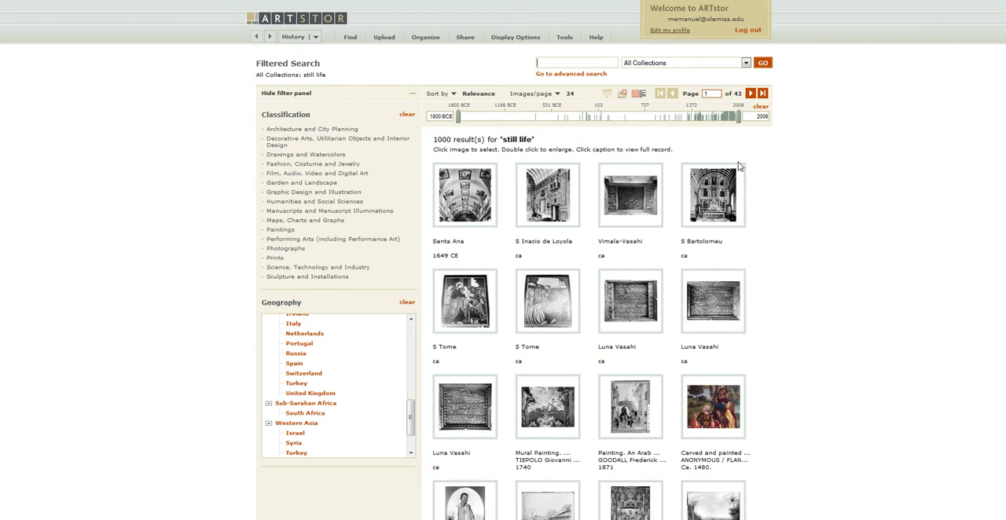
mouse_move(725, 118)
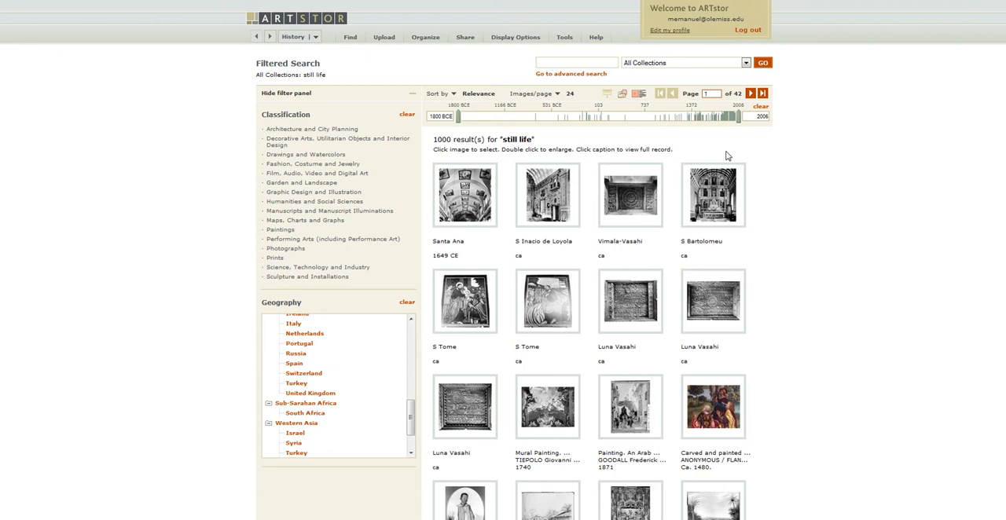
mouse_move(312, 129)
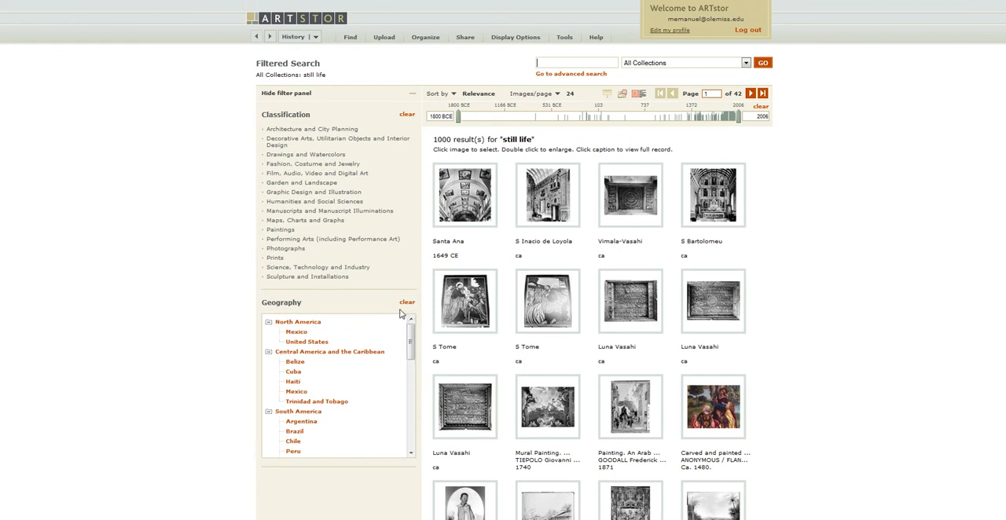
Filter the still life results to the Paintings classification and browse them
left_click(281, 230)
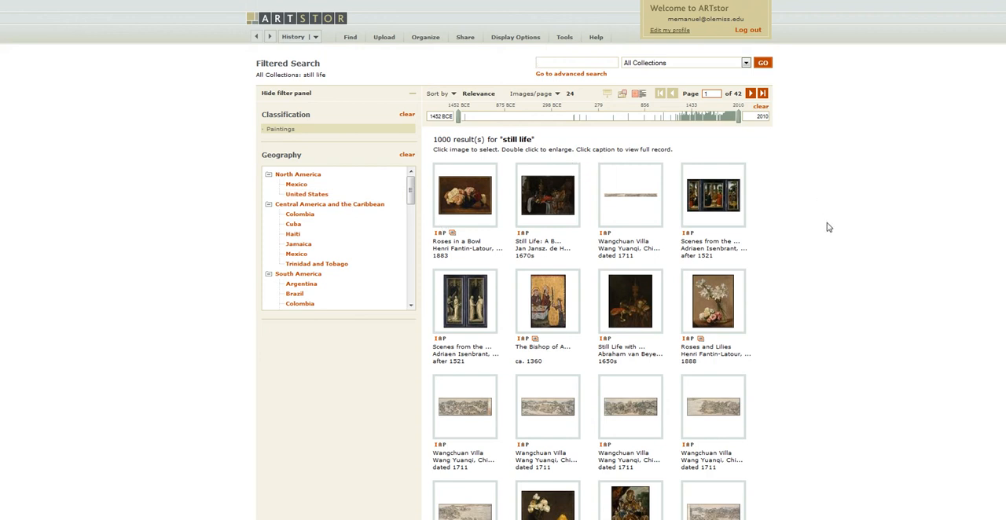
scroll("down", 3)
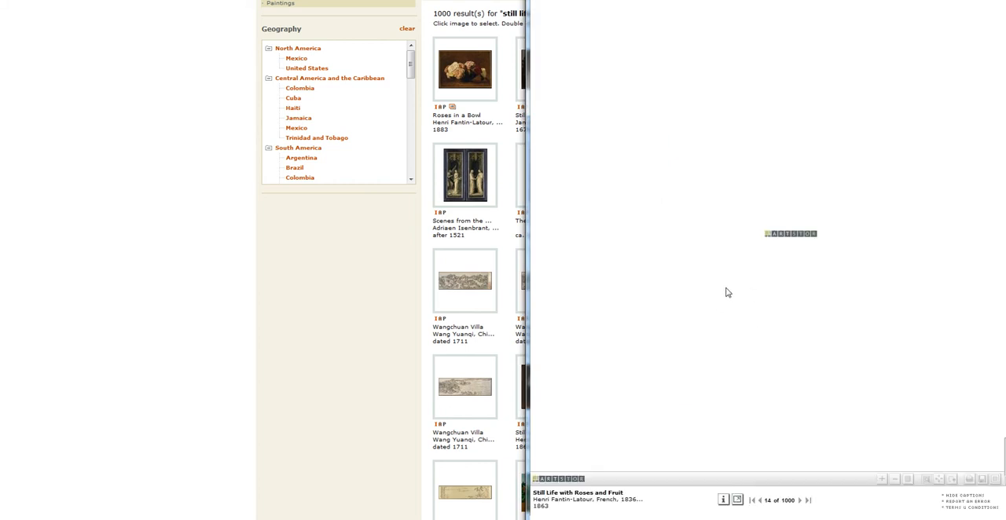
mouse_move(704, 242)
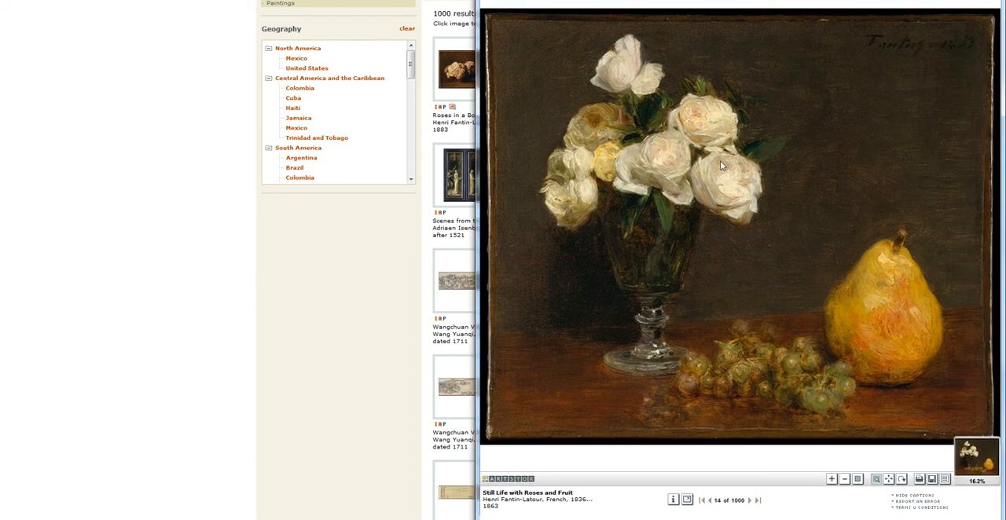
mouse_move(974, 510)
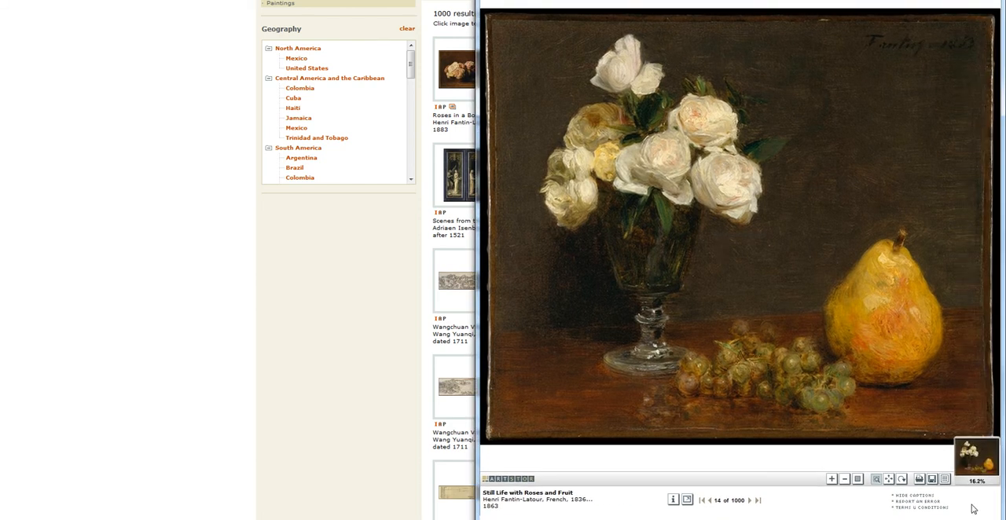
mouse_move(945, 478)
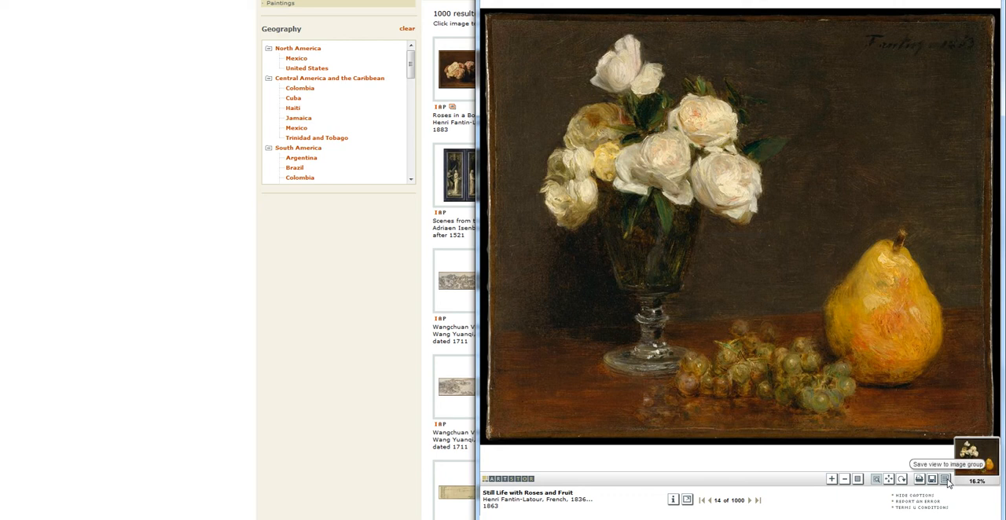
Save the full view of Fantin-Latour's Still Life with Roses and Fruit into Studio Art
left_click(944, 479)
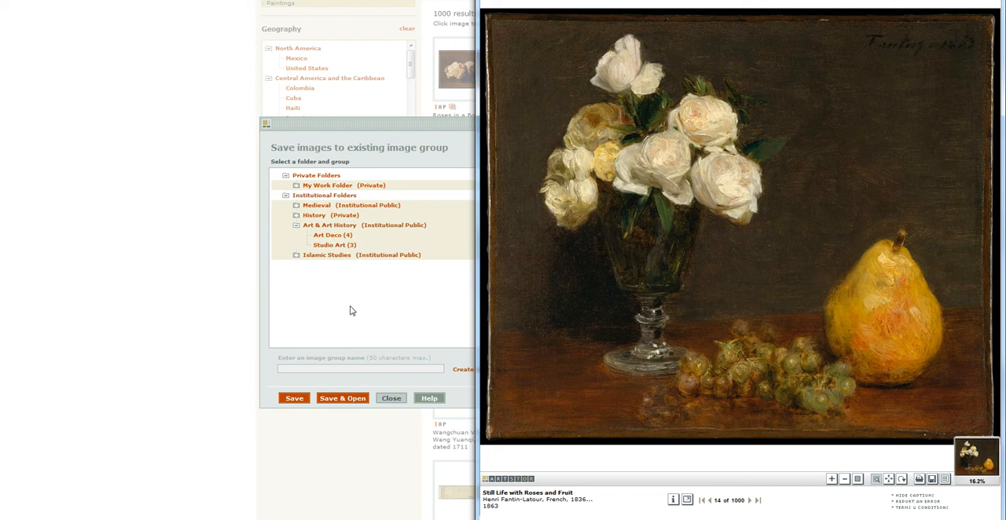
left_click(335, 244)
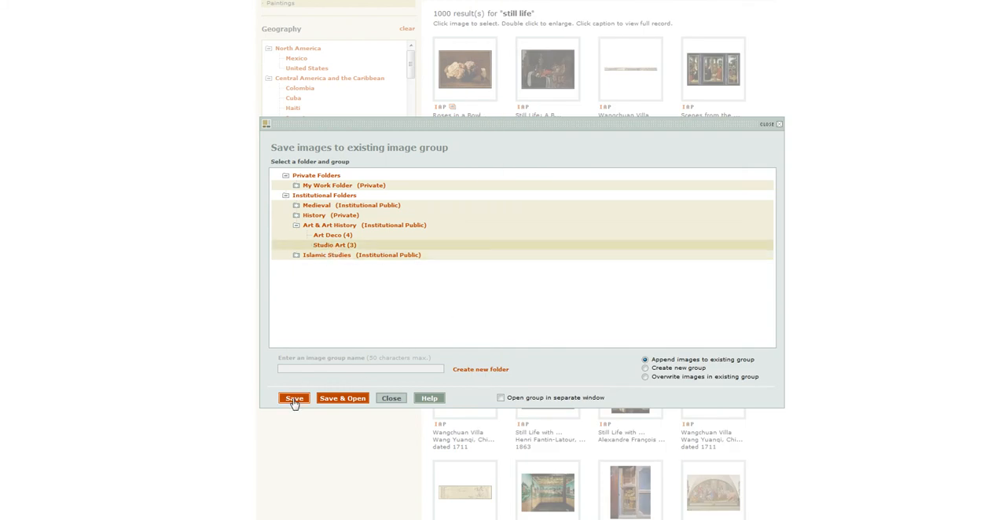
left_click(293, 398)
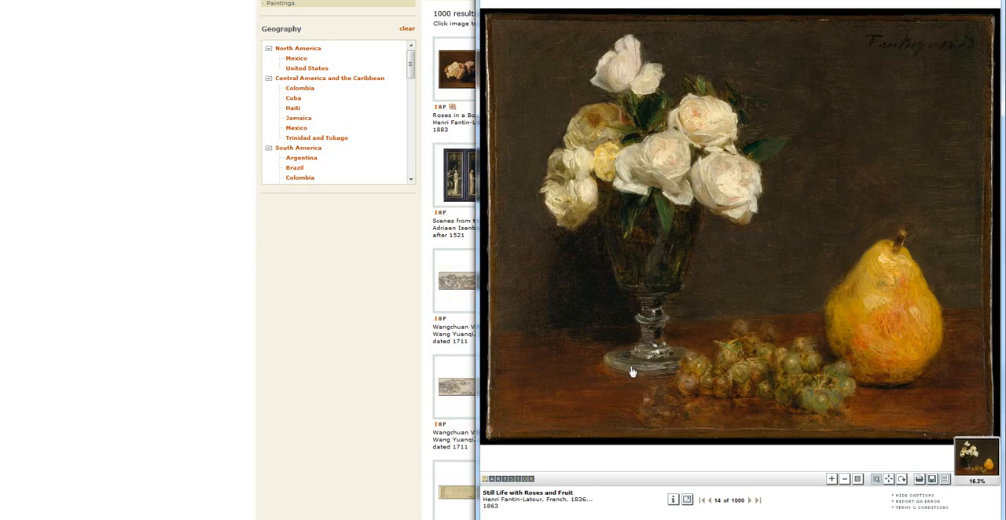
mouse_move(941, 460)
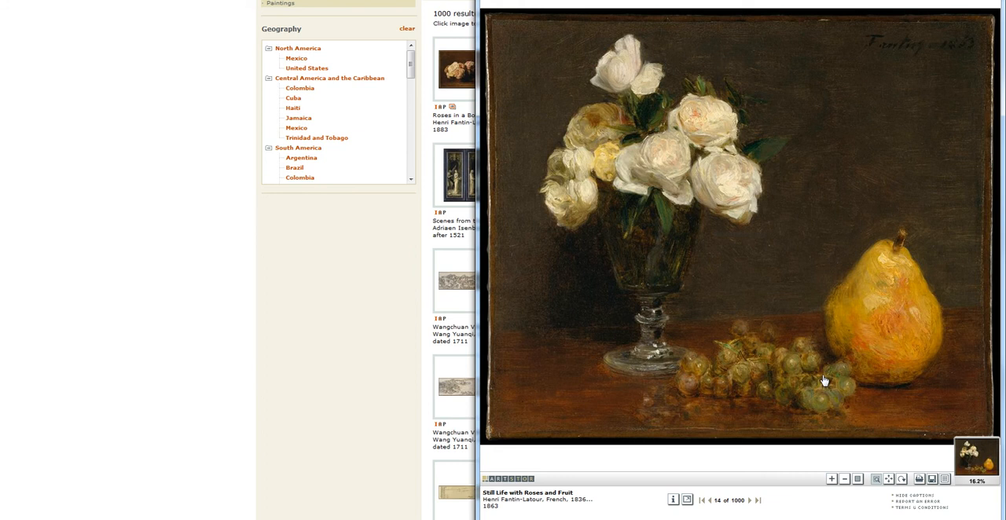
Zoom the viewer to 100% for a close-up of the grapes
left_click(831, 478)
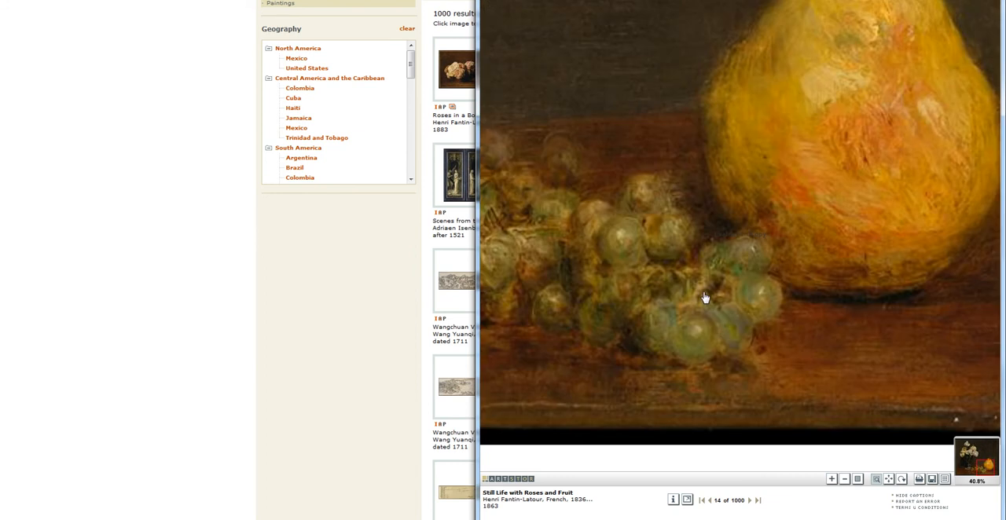
left_click(831, 479)
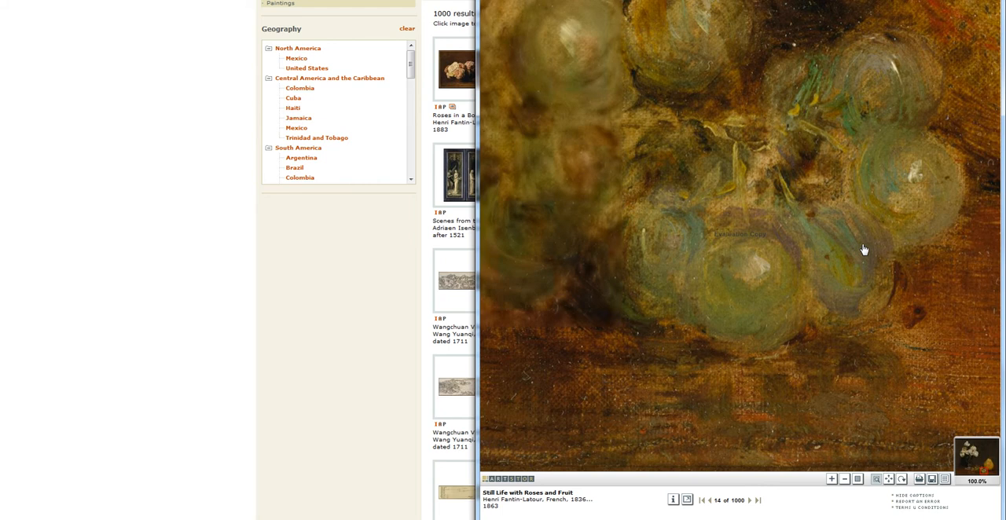
mouse_move(824, 226)
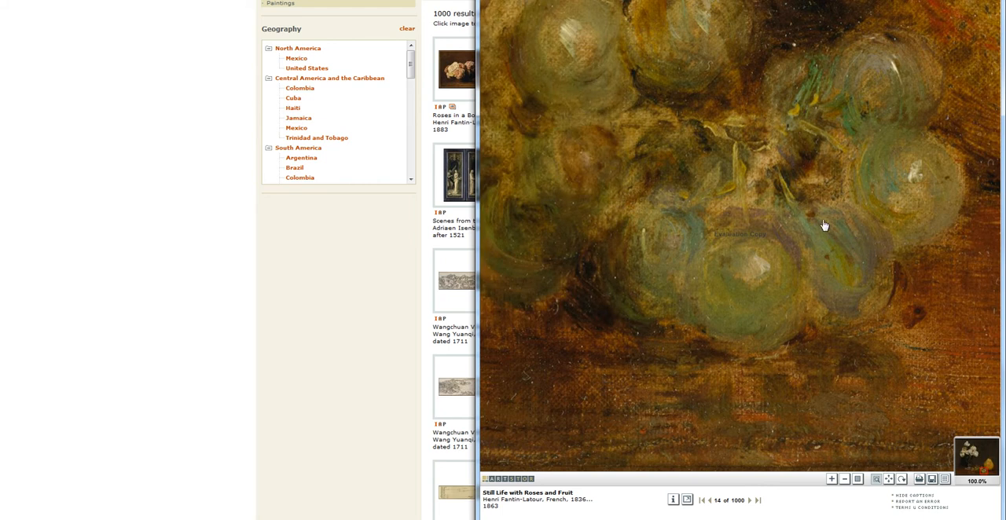
mouse_move(826, 290)
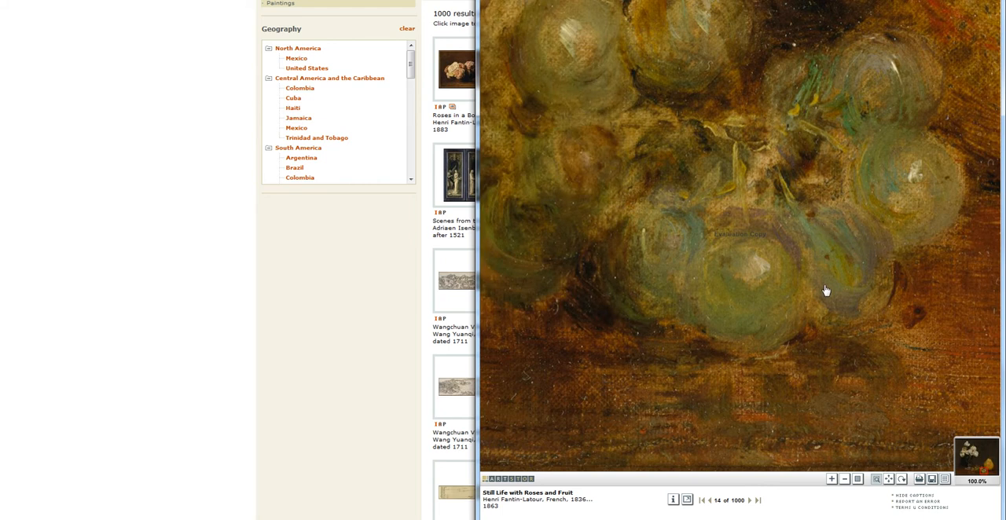
mouse_move(831, 285)
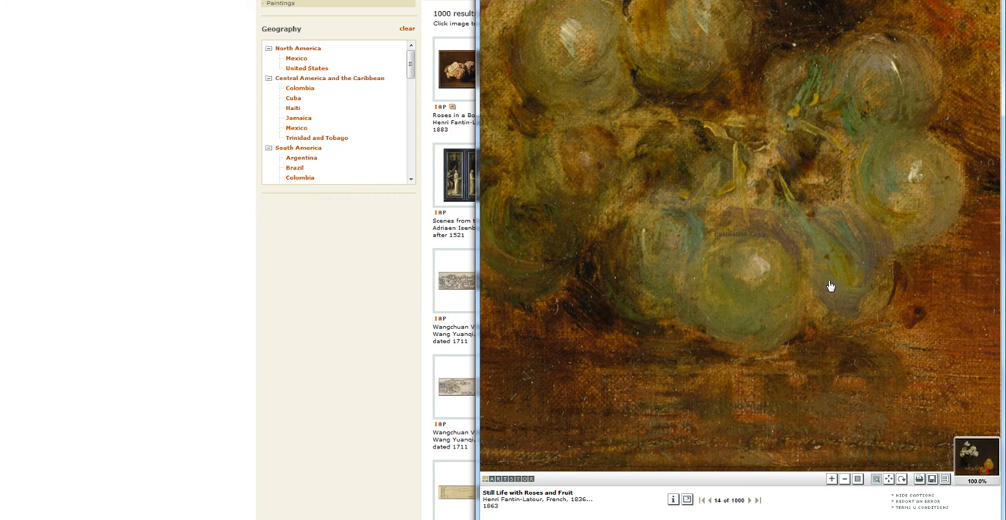
mouse_move(949, 490)
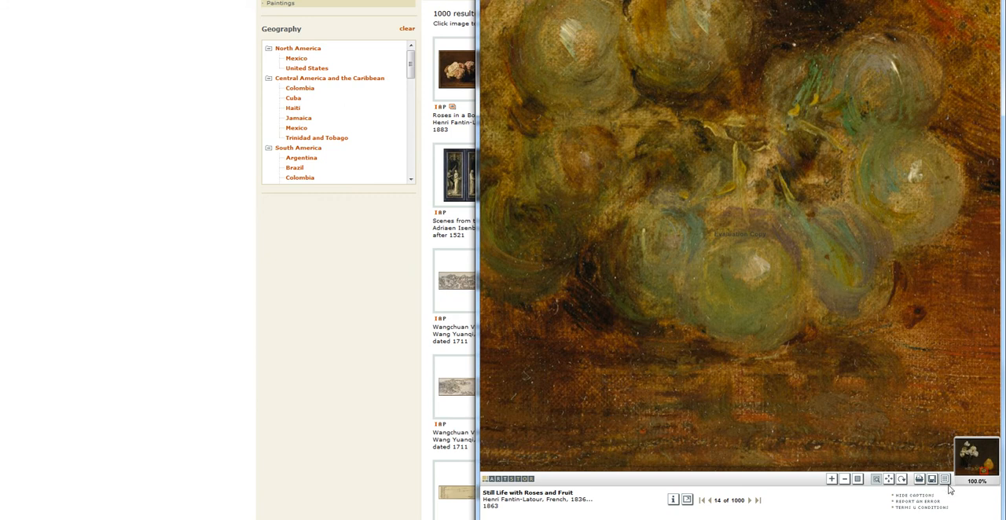
Append the grapes close-up view to the Studio Art image group
left_click(931, 480)
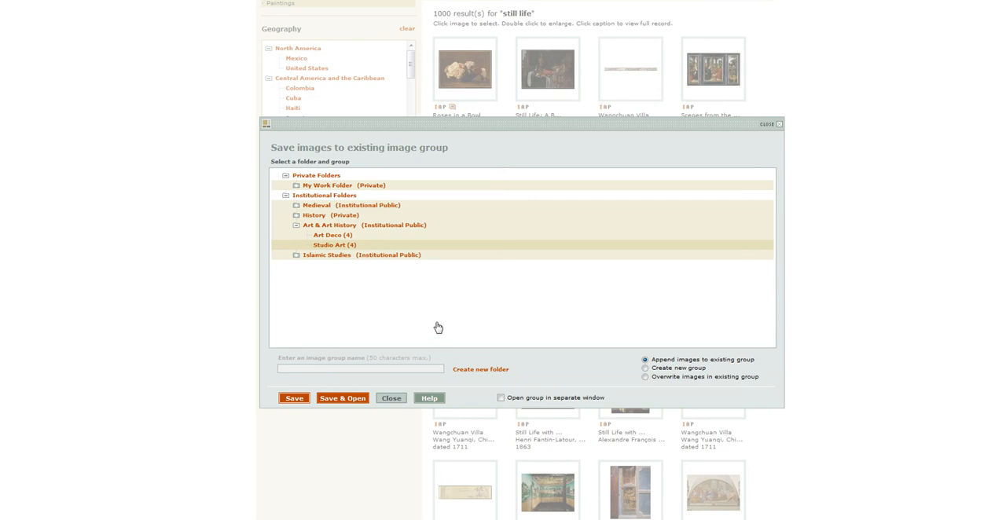
left_click(391, 398)
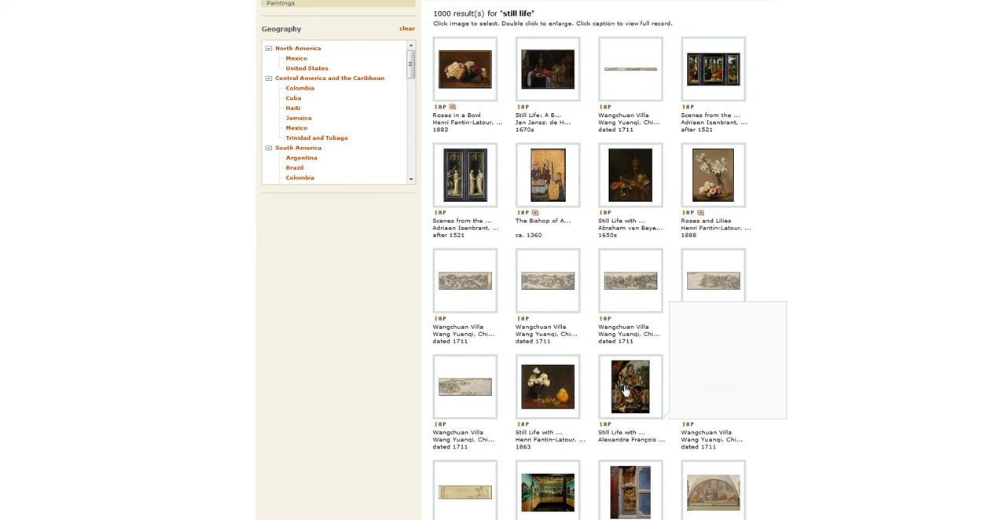
Select the Alexandre François still-life thumbnail in the results grid
left_click(631, 387)
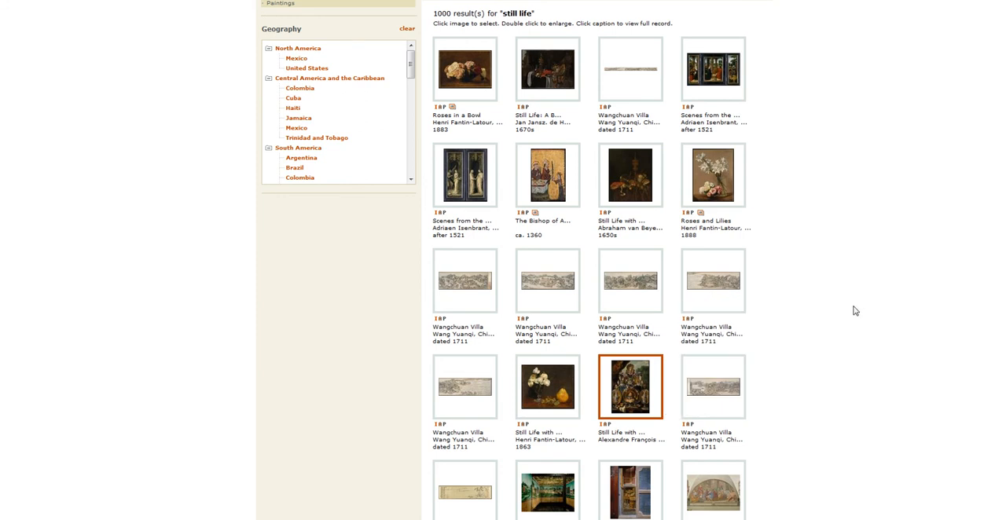
scroll("down", 3)
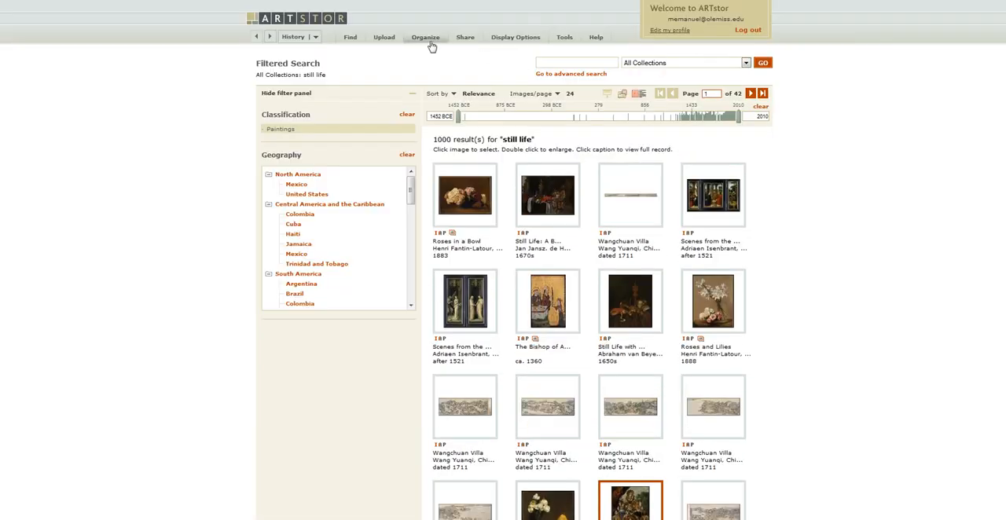
mouse_move(431, 45)
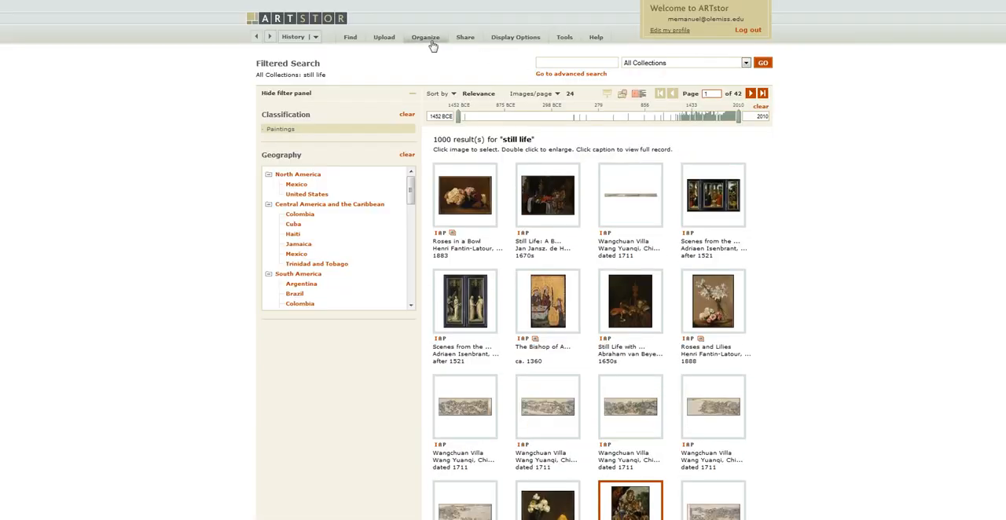
Save the selected thumbnail to the existing Studio Art group via Organize
left_click(426, 37)
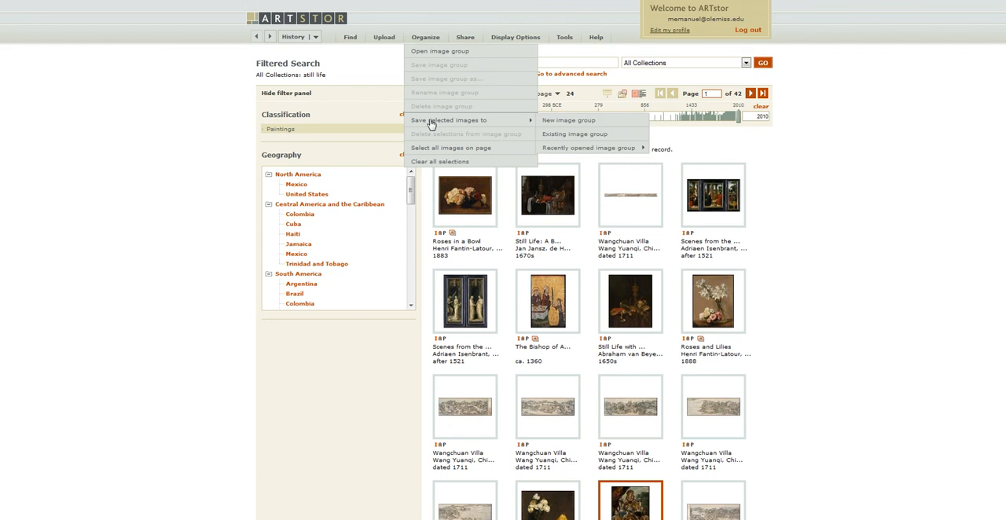
left_click(574, 134)
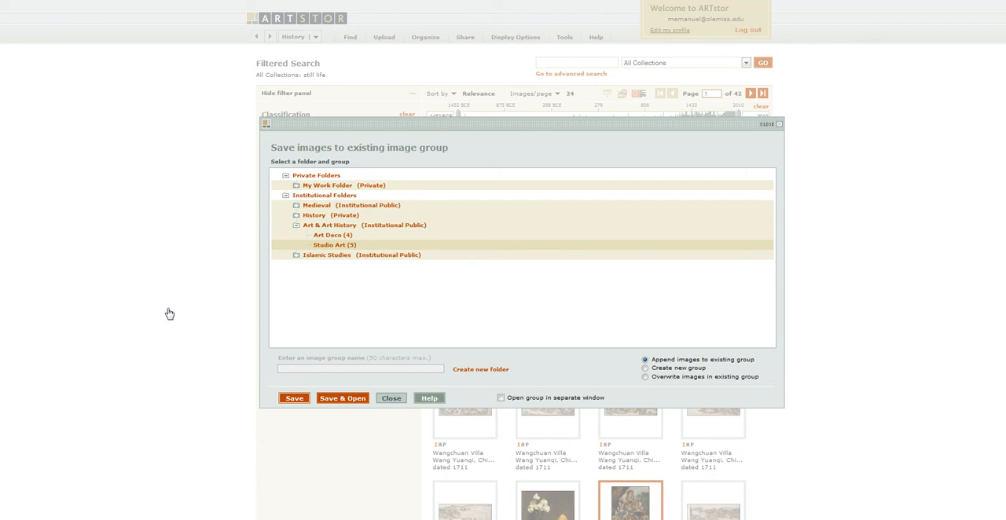
left_click(293, 398)
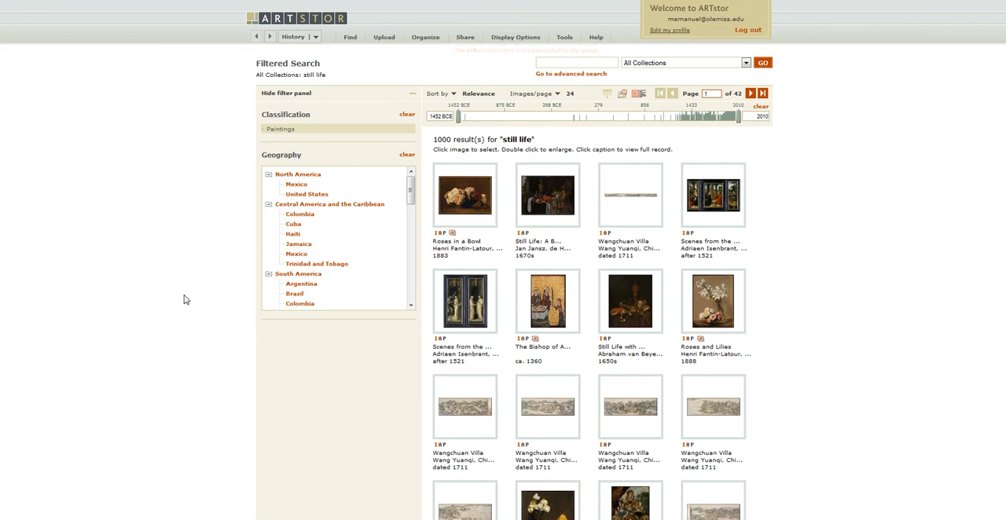
mouse_move(174, 267)
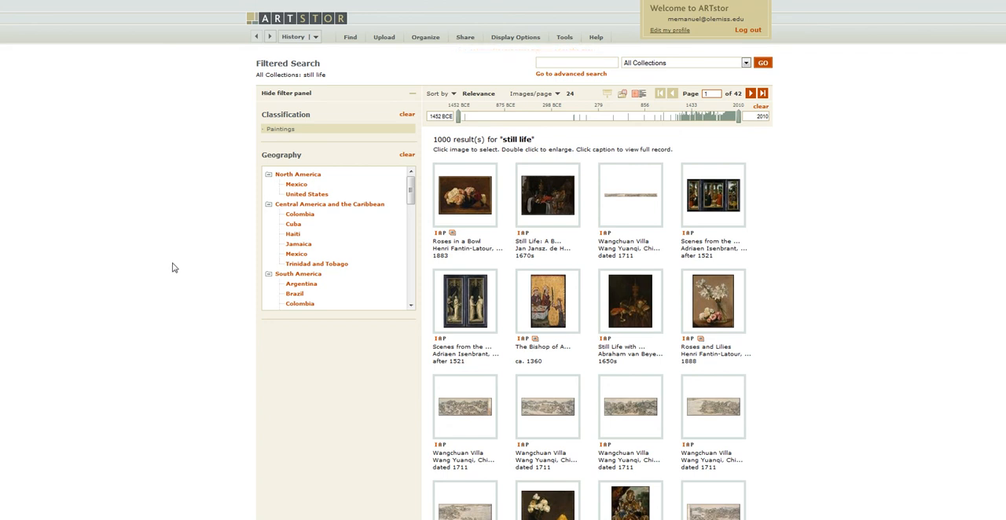